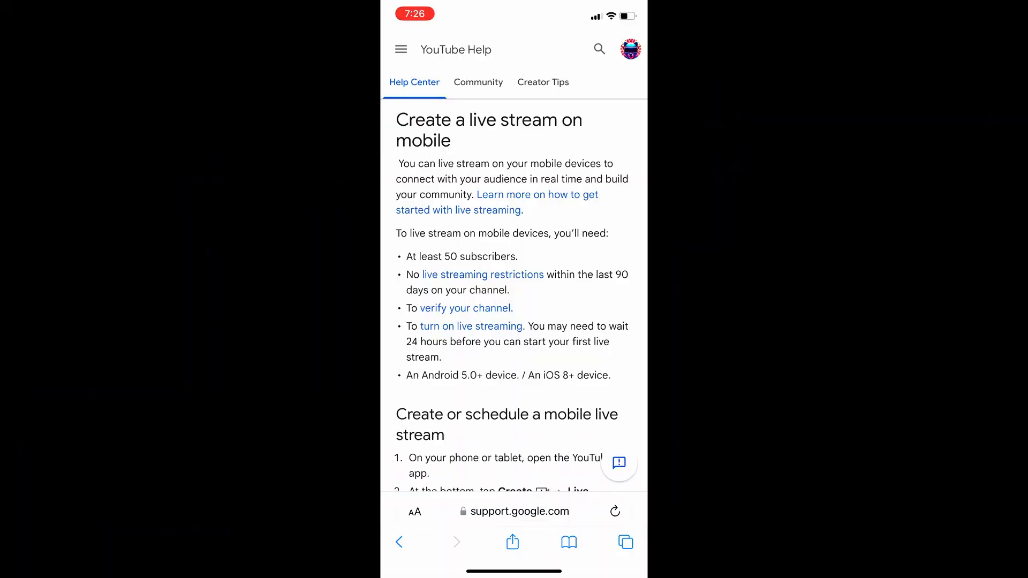
# Read YouTube's mobile live-streaming requirements, then find 'streamlabs' in the App Store and launch it
pyautogui.scroll(3)
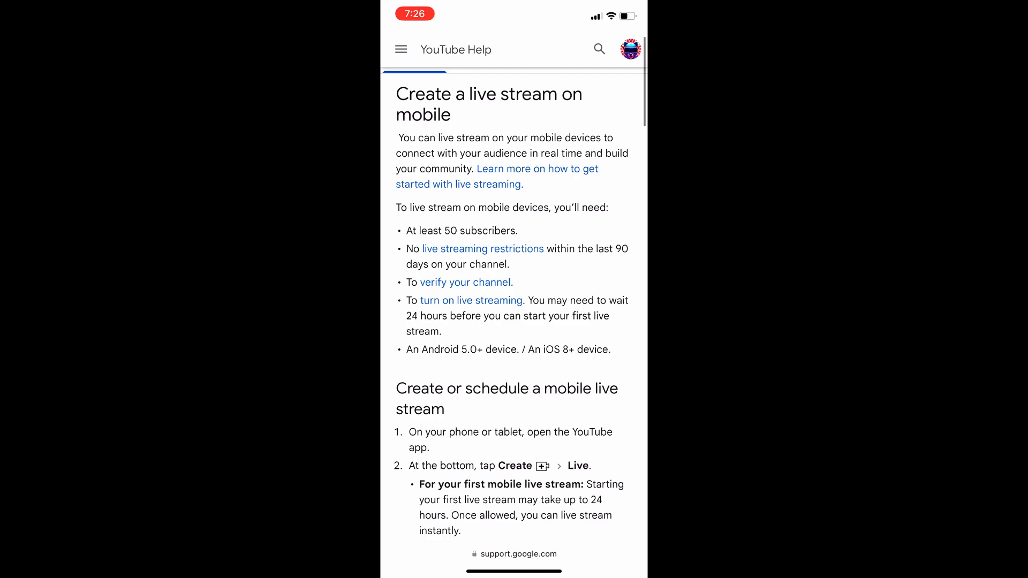
pyautogui.scroll(-3)
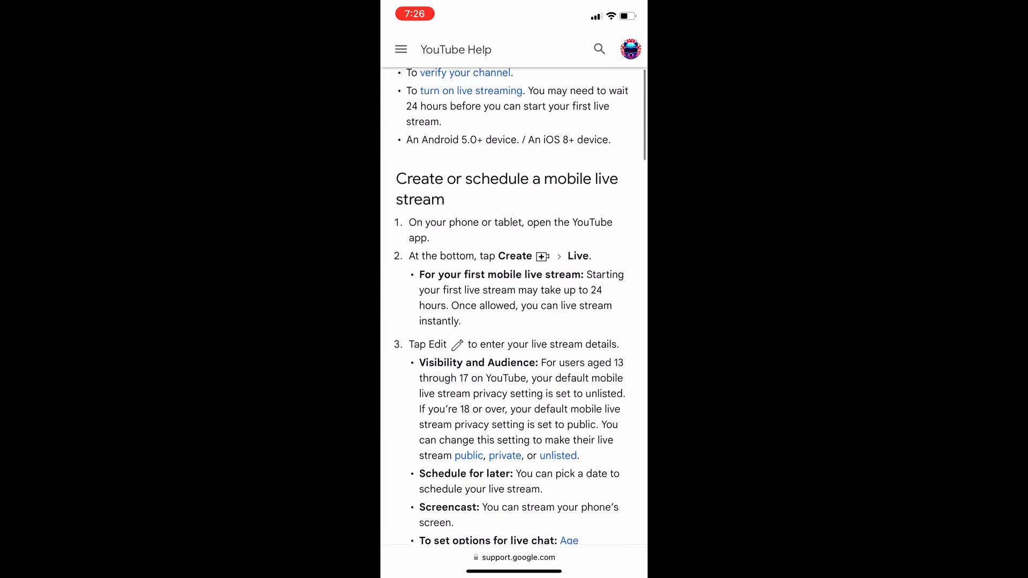
pyautogui.scroll(-3)
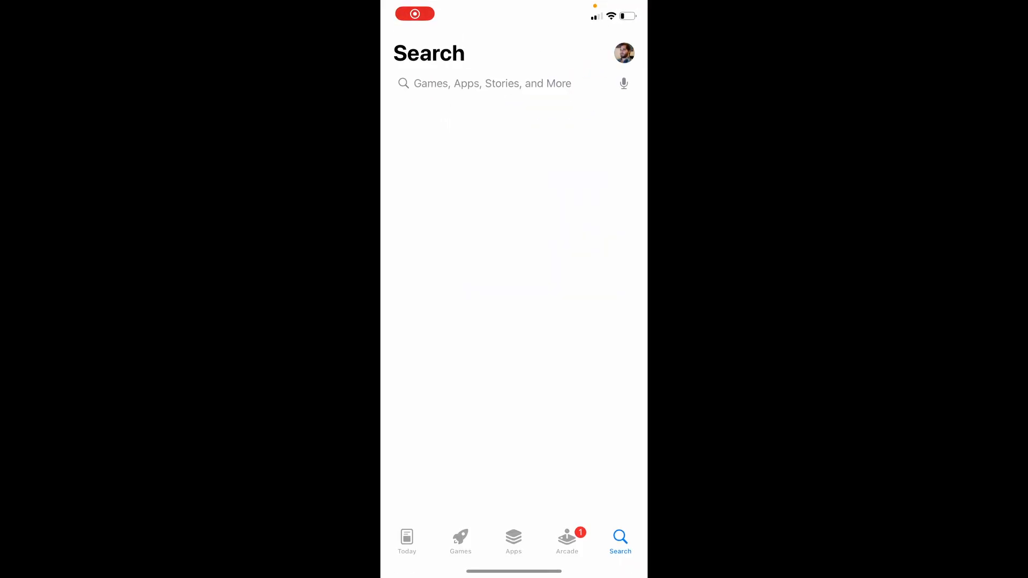
pyautogui.write('streamlabs')
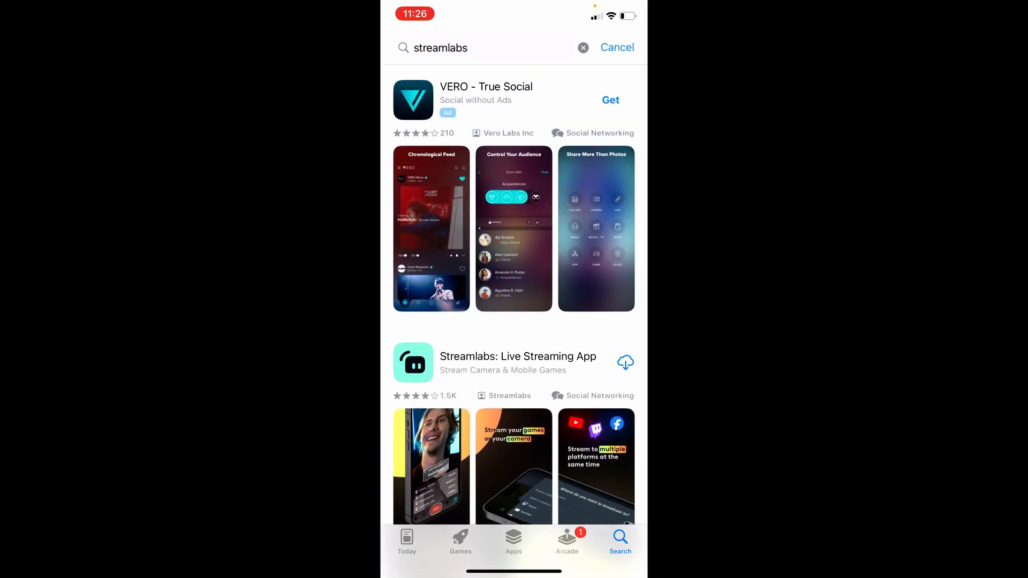
pyautogui.scroll(-3)
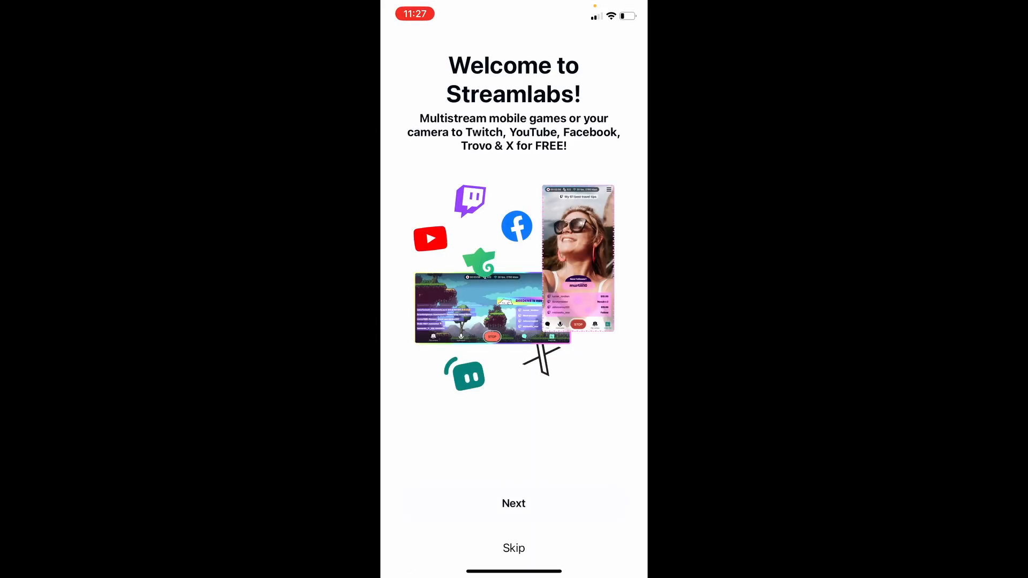
# Skip the welcome and share screens, select YouTube as the platform, and start a new event
pyautogui.click(513, 503)
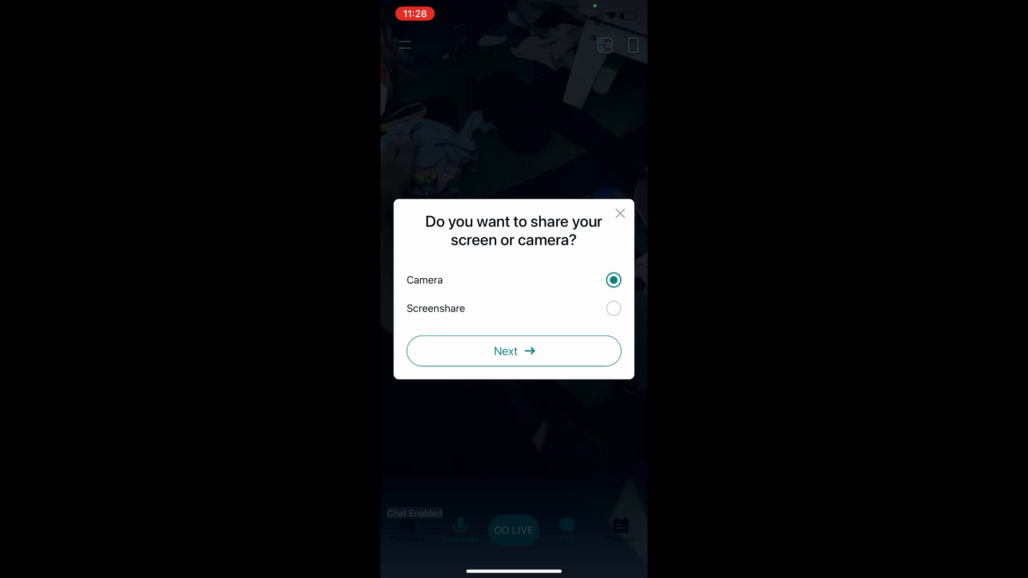
pyautogui.click(514, 350)
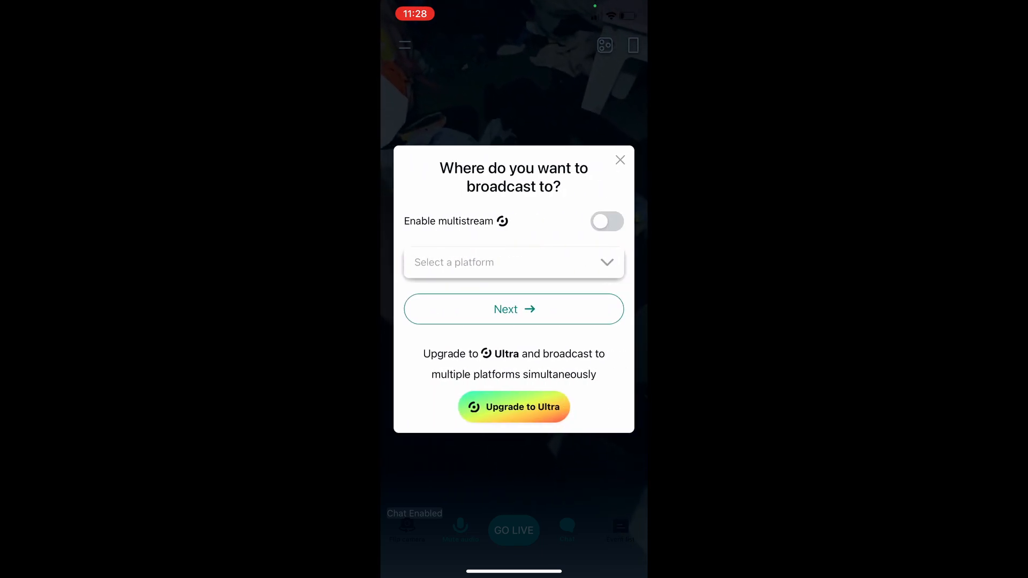
pyautogui.click(514, 262)
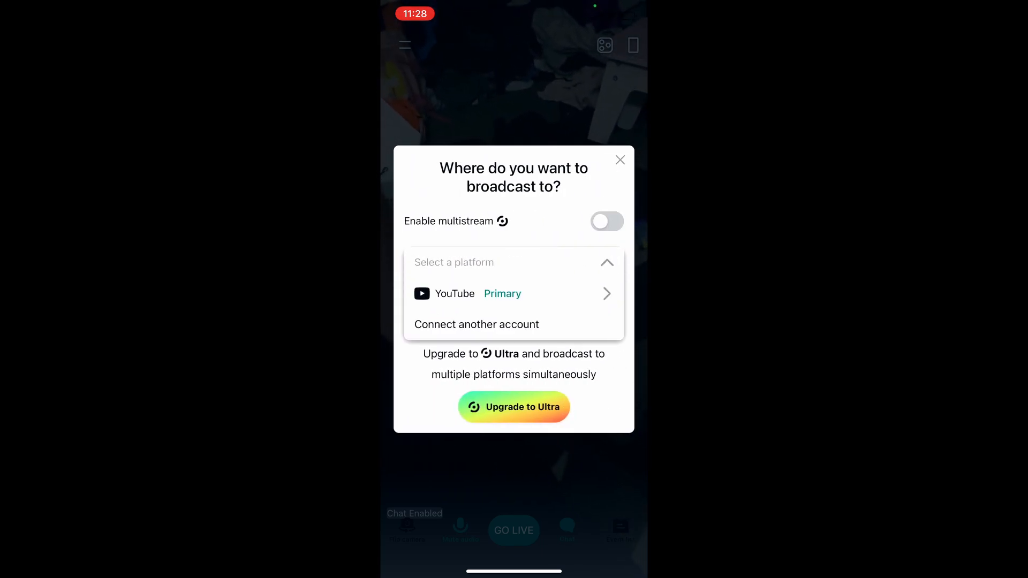
pyautogui.click(513, 294)
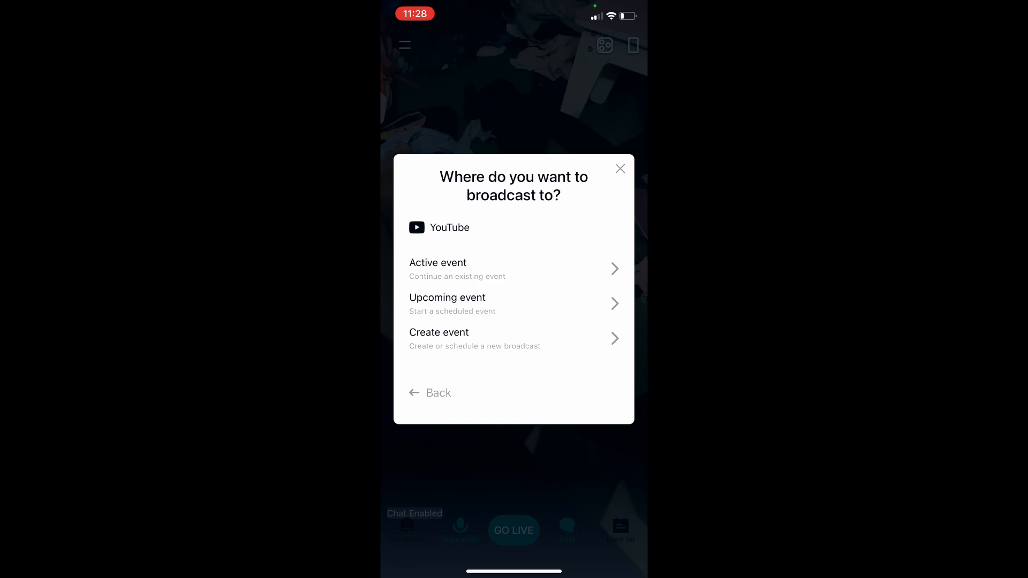
pyautogui.click(439, 338)
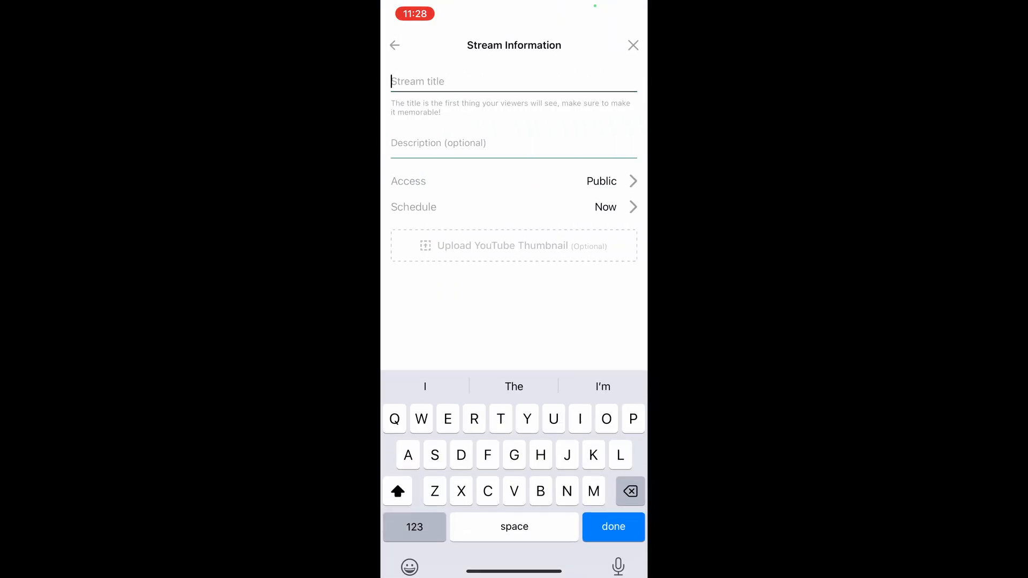
# Enter 'For the livestream!' as the stream title and save the stream information
pyautogui.write('For the')
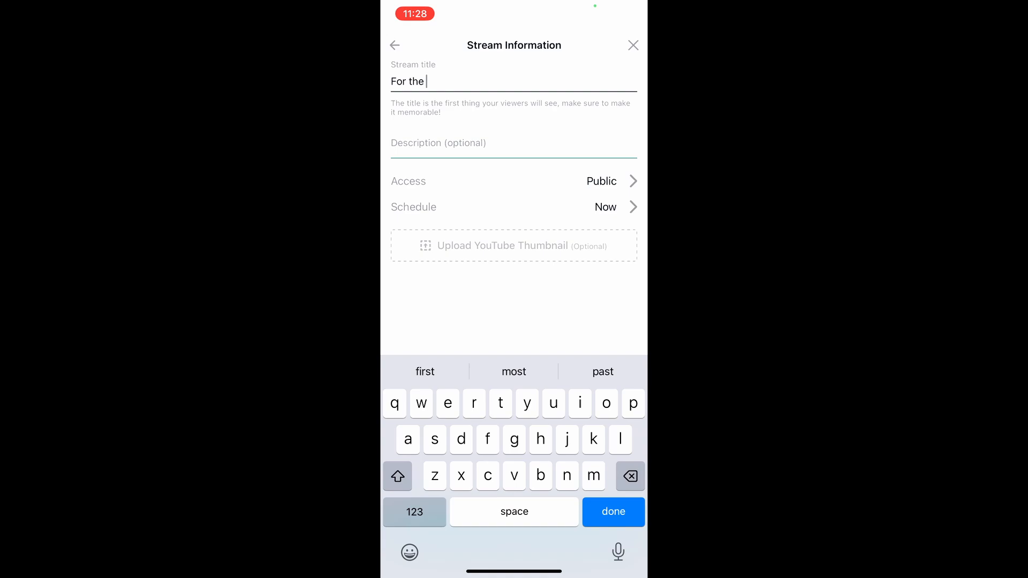
pyautogui.write('livestream!')
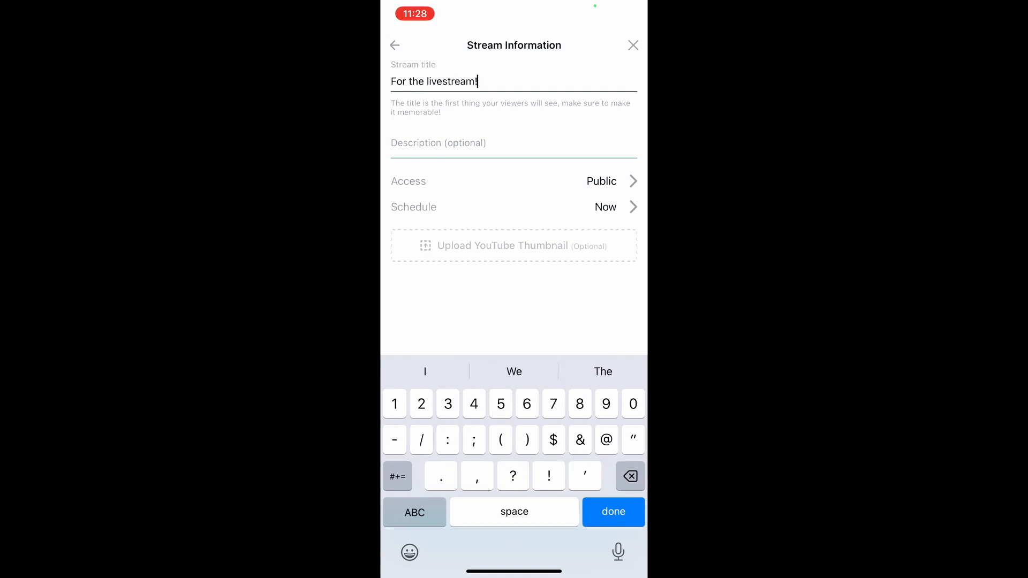
pyautogui.click(612, 511)
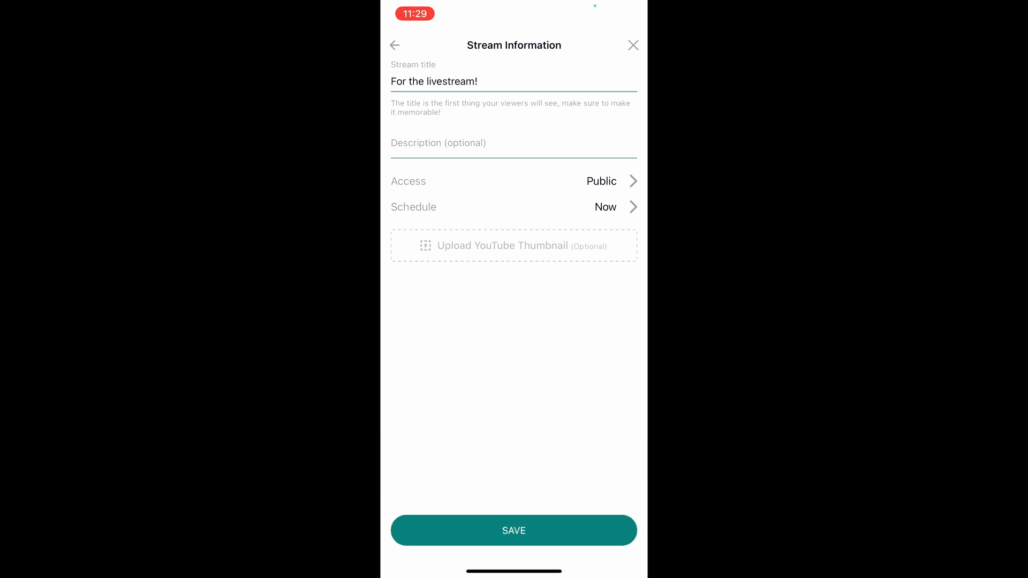
pyautogui.click(514, 530)
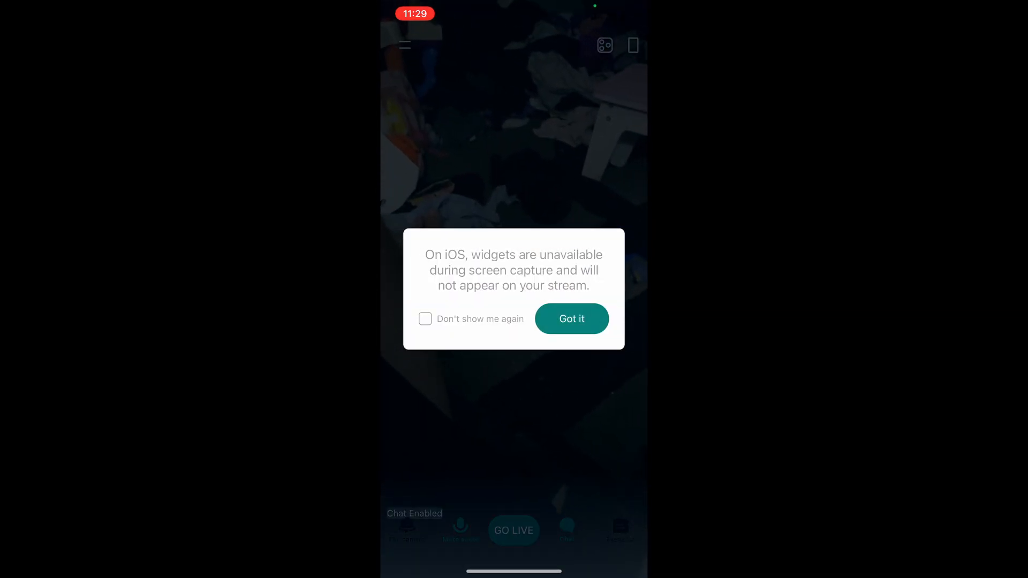
# Dismiss the widgets notice and start screen capture from the Go Live dialog
pyautogui.click(571, 318)
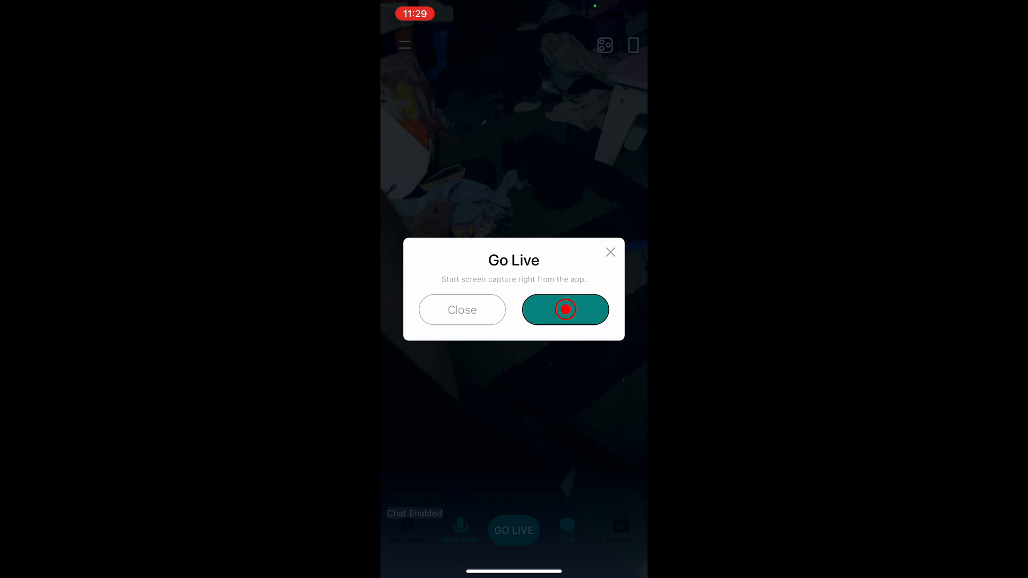
pyautogui.click(566, 310)
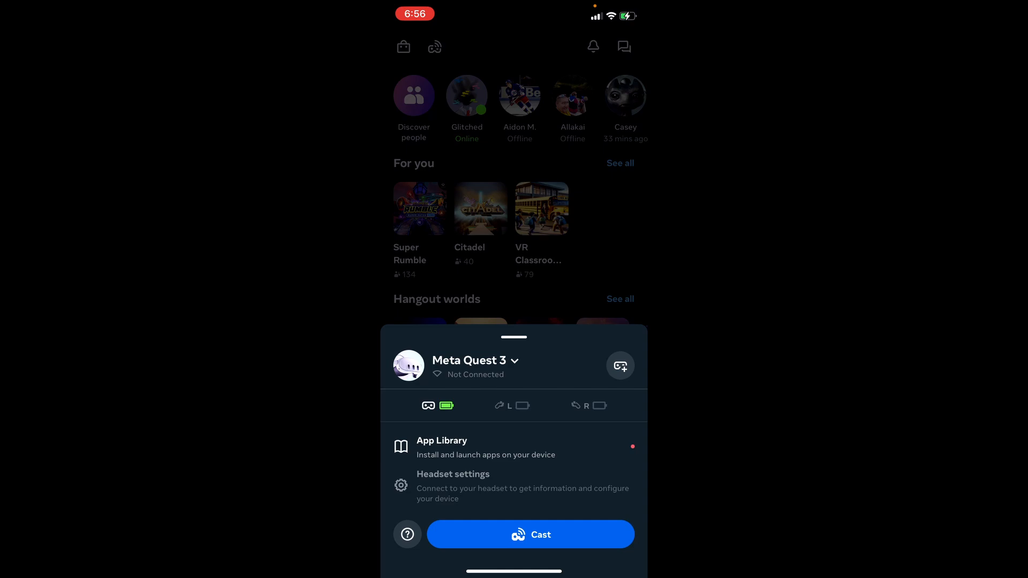
# Cast the Meta Quest 3 headset view from its device panel in Meta Horizon
pyautogui.click(529, 534)
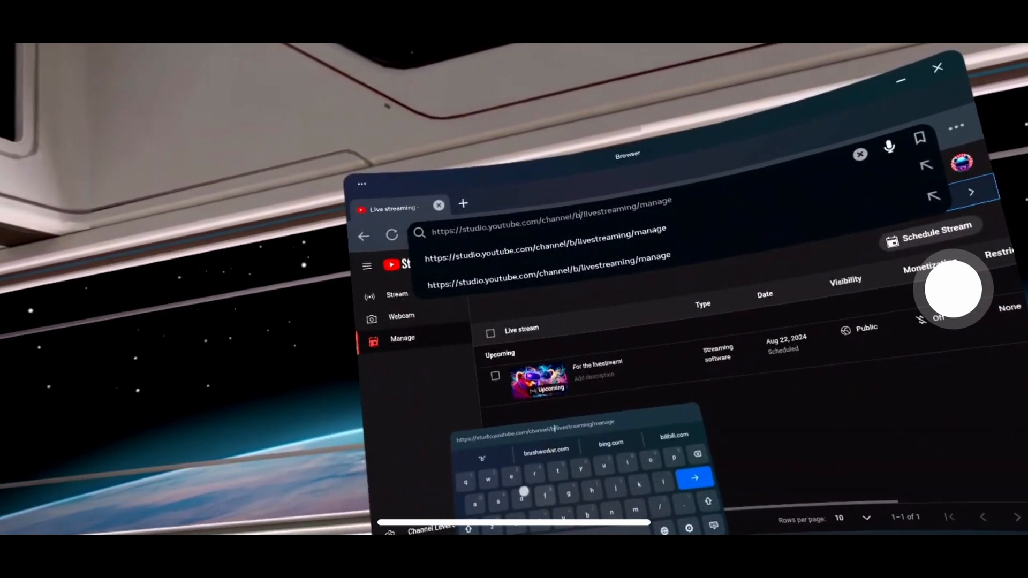
# Edit the headset browser's address to the channel's livestreaming/manage page
pyautogui.write('ears')
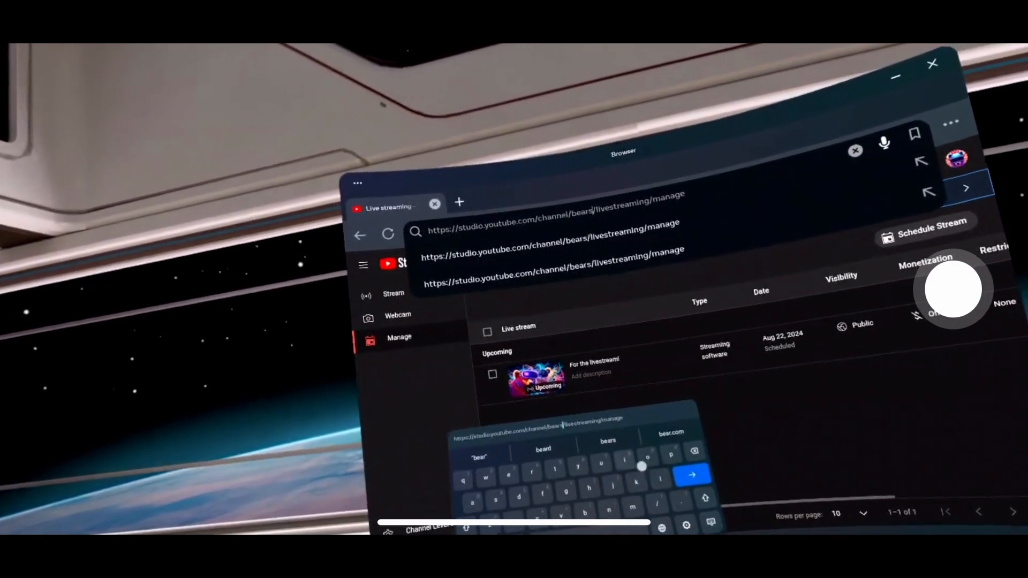
pyautogui.write('kivr')
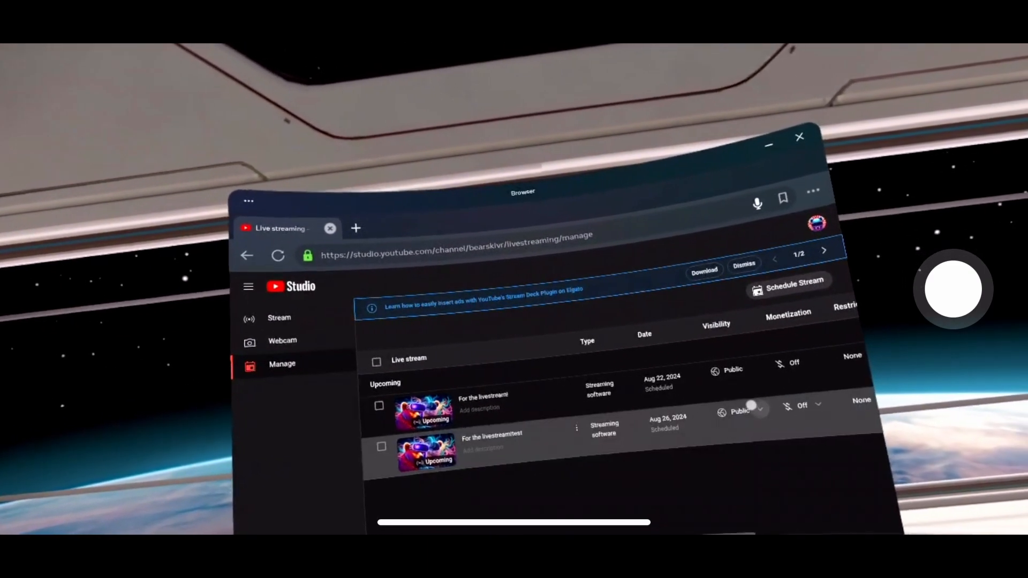
pyautogui.click(800, 404)
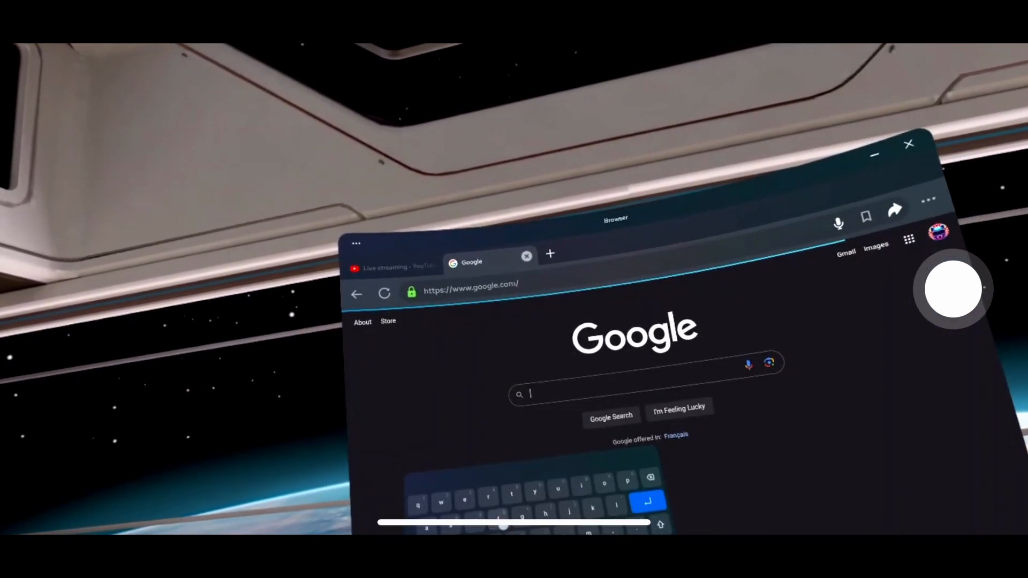
# Search Google for 'm.studio youtube' and open the YouTube Studio result
pyautogui.write('m')
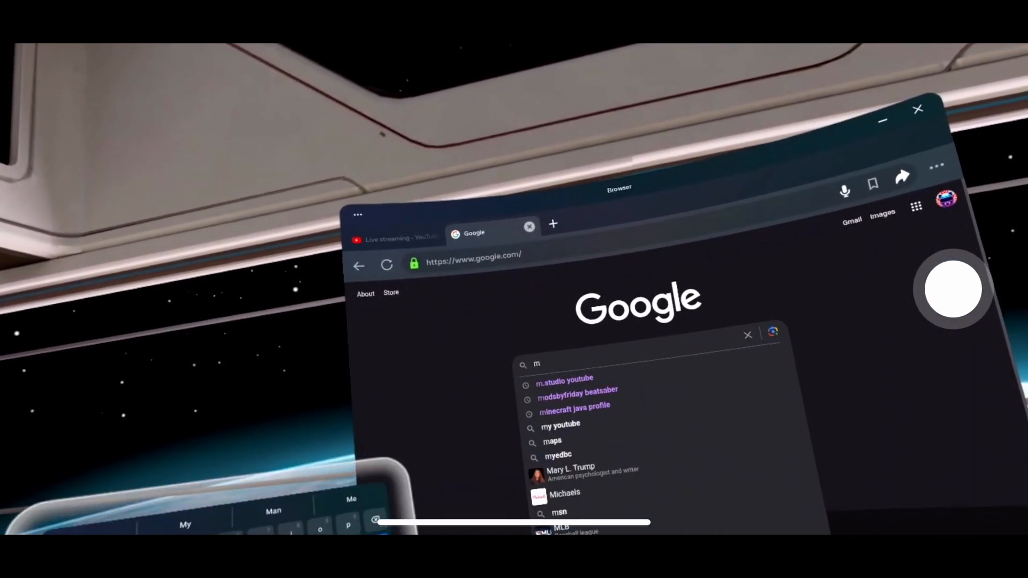
pyautogui.click(564, 377)
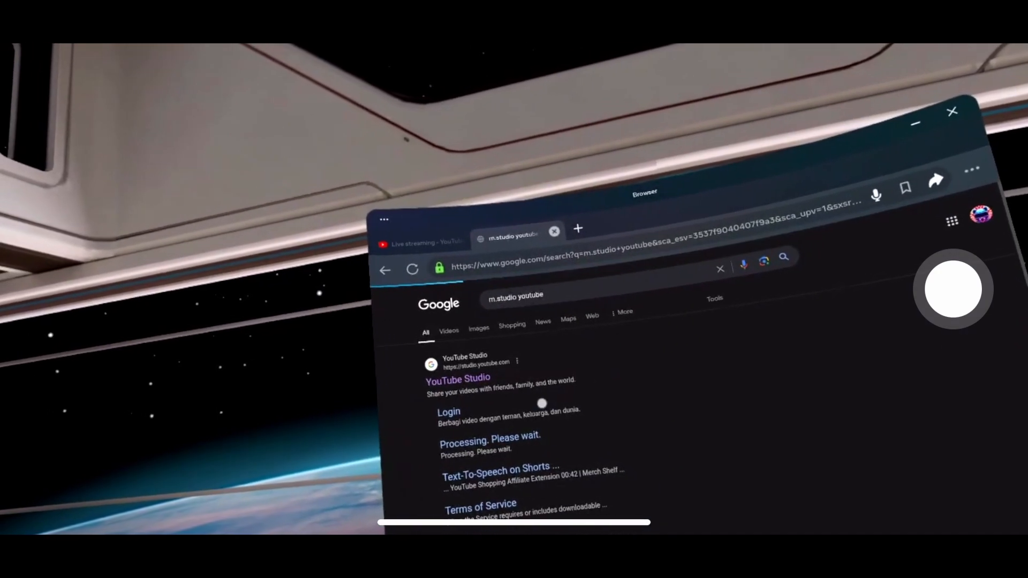
pyautogui.click(457, 379)
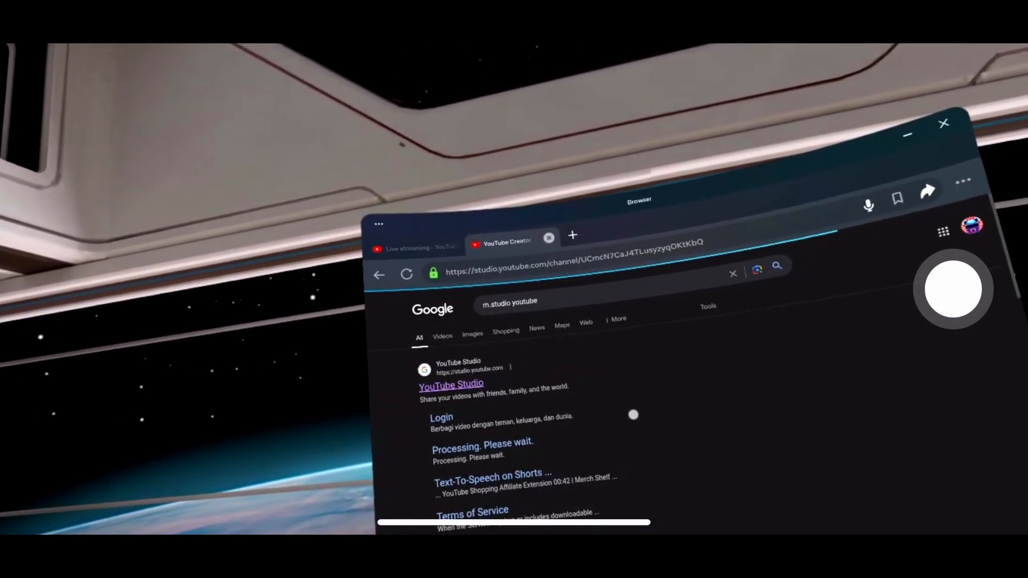
pyautogui.click(450, 383)
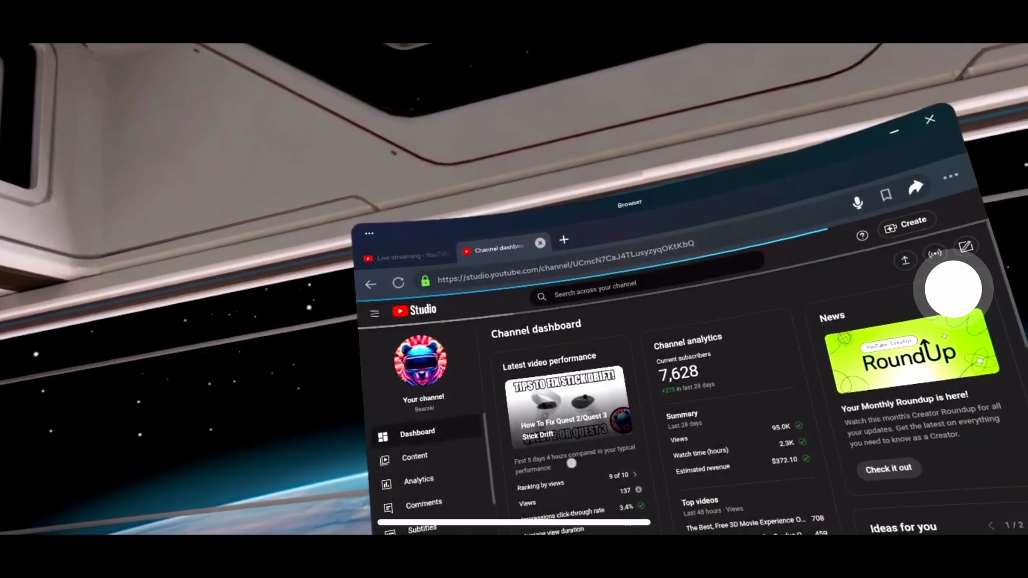